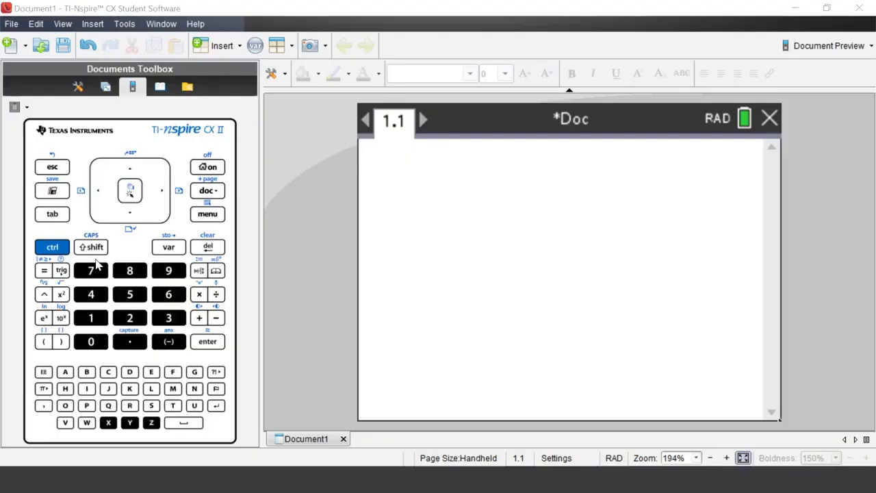
# - Bring up the calculator's menu of math categories (Actions, Algebra, Calculus)
pyautogui.click(206, 214)
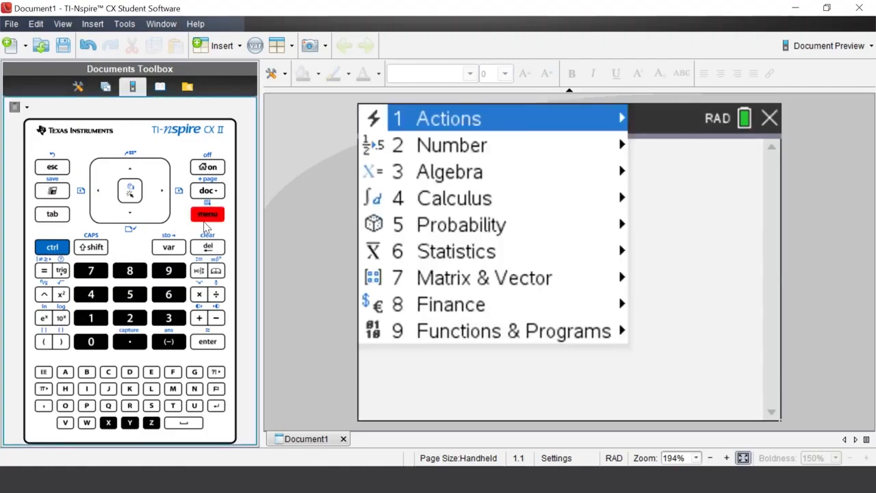
pyautogui.moveTo(134, 216)
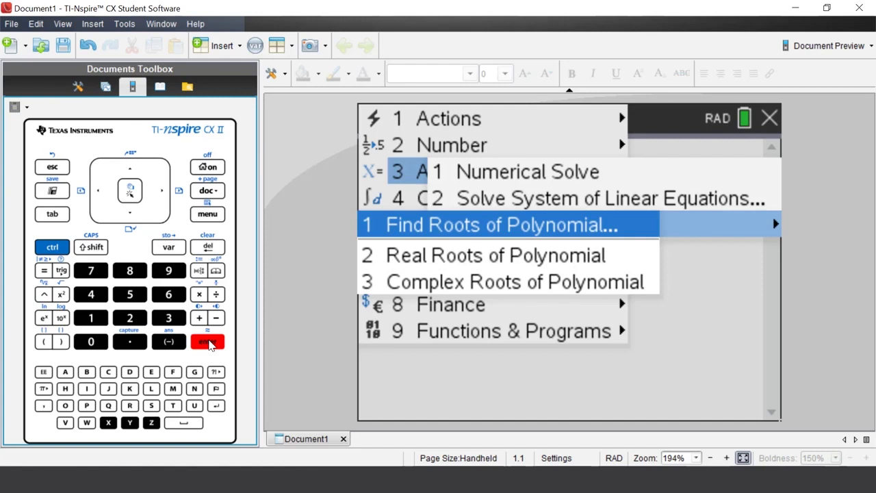
# - Start Find Roots of Polynomial for a degree-2 real equation with coefficients a2=1, a1=−6, a0=8
pyautogui.click(504, 225)
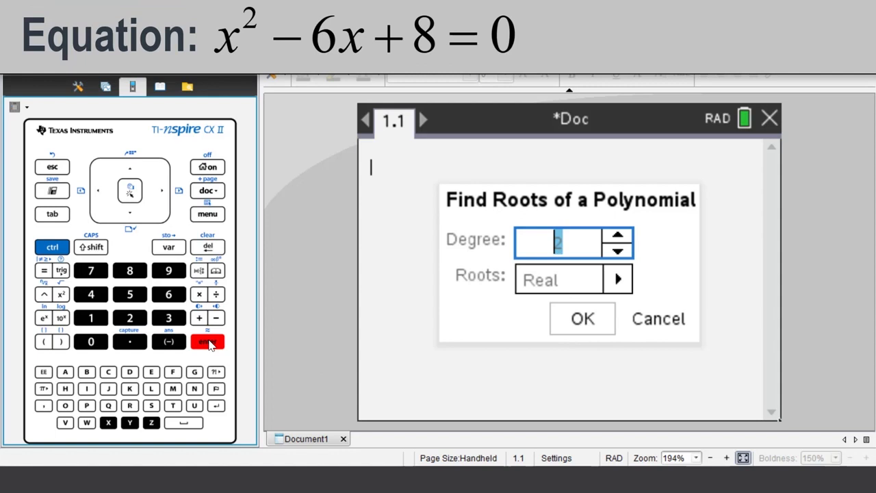
pyautogui.click(582, 317)
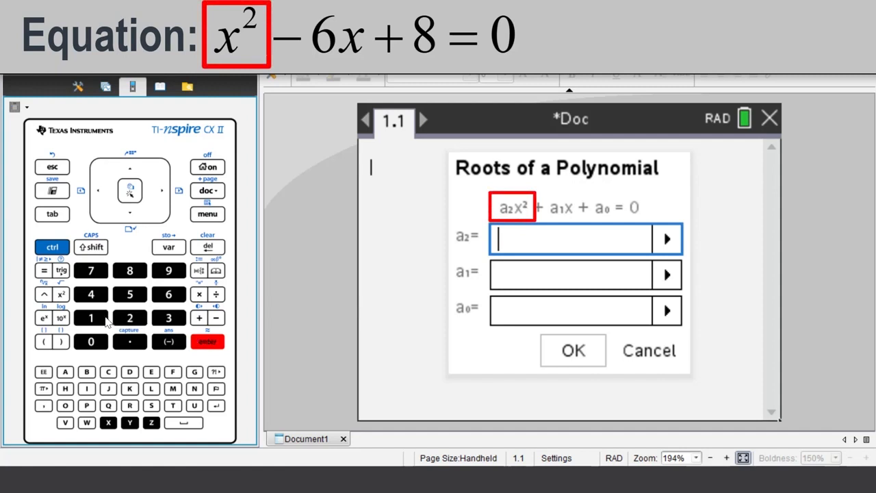
pyautogui.click(91, 318)
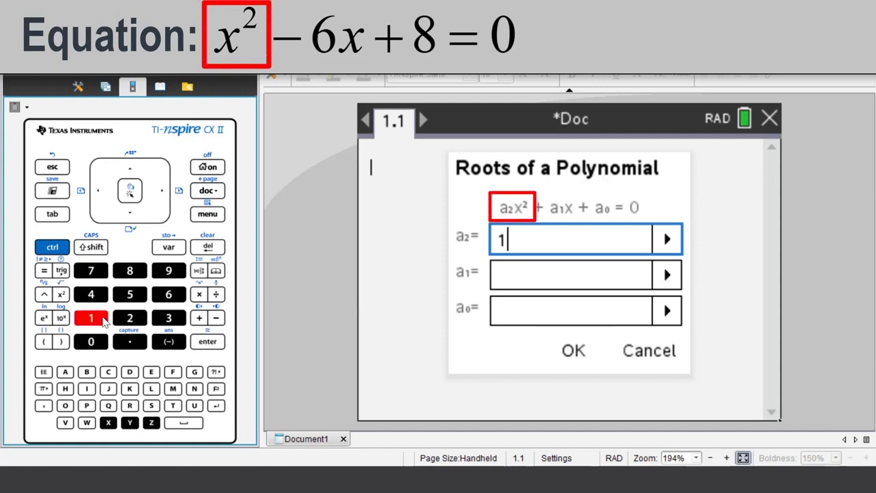
pyautogui.moveTo(62, 218)
pyautogui.write('-')
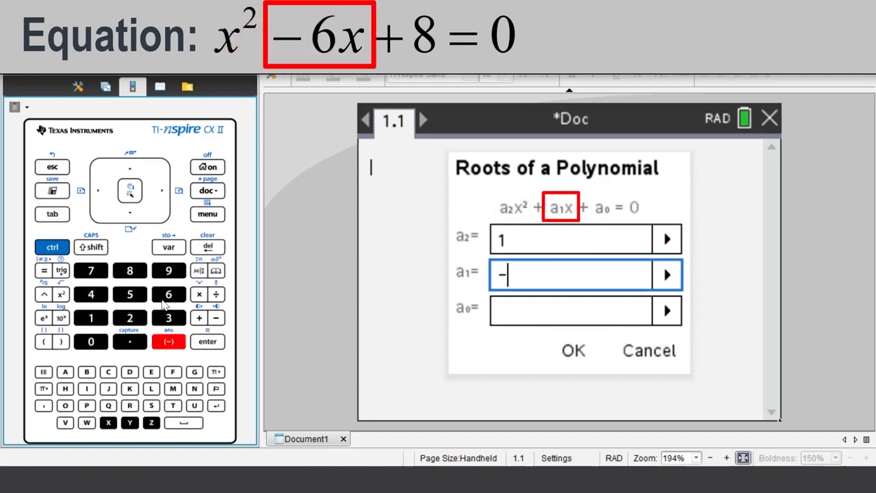
pyautogui.click(167, 294)
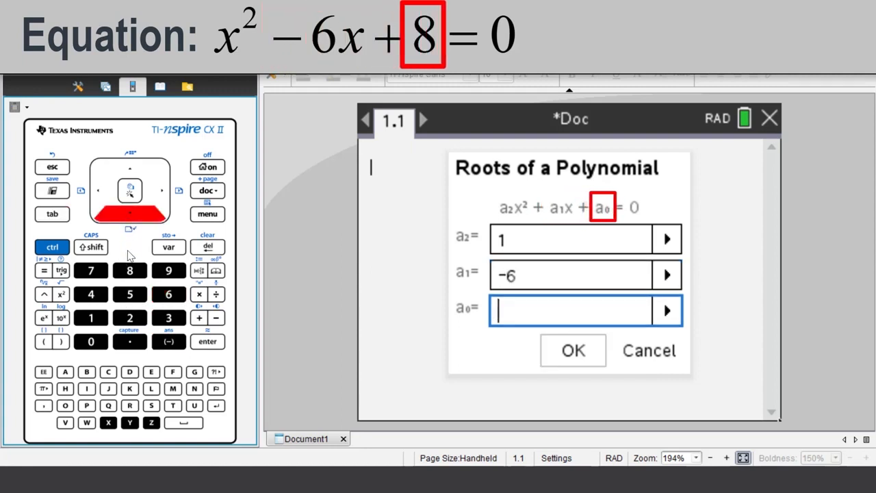
pyautogui.click(129, 271)
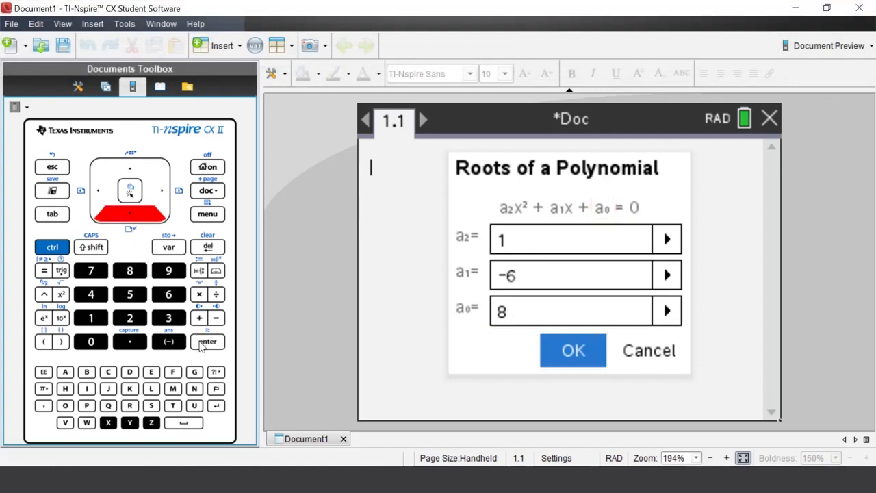
# - Paste and evaluate polyRoots(x²−6·x+8,x) to get the roots {2,4}
pyautogui.click(572, 350)
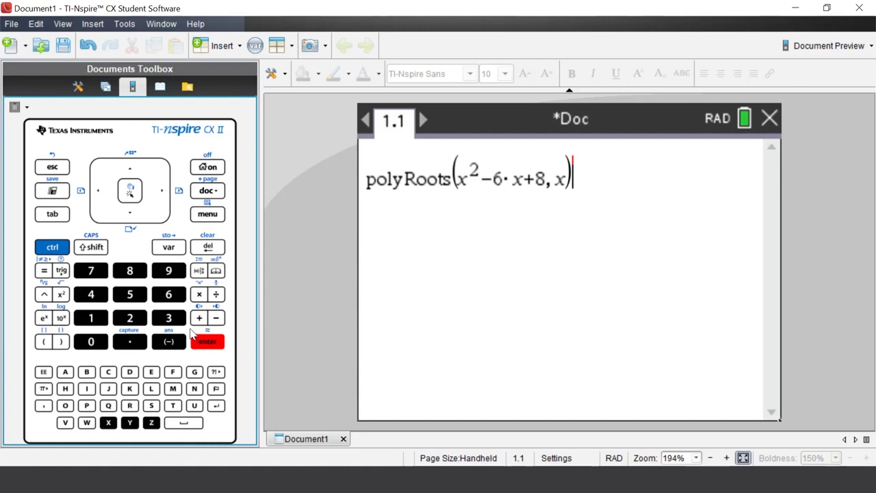
pyautogui.moveTo(162, 326)
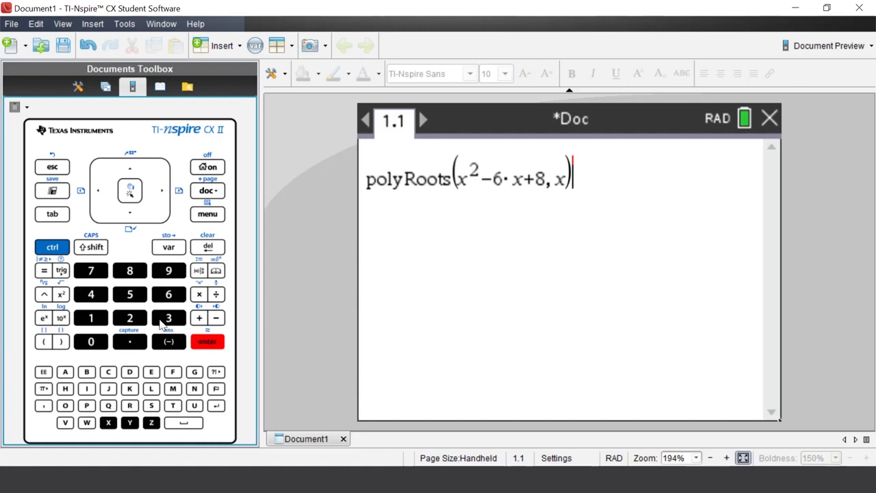
pyautogui.moveTo(186, 335)
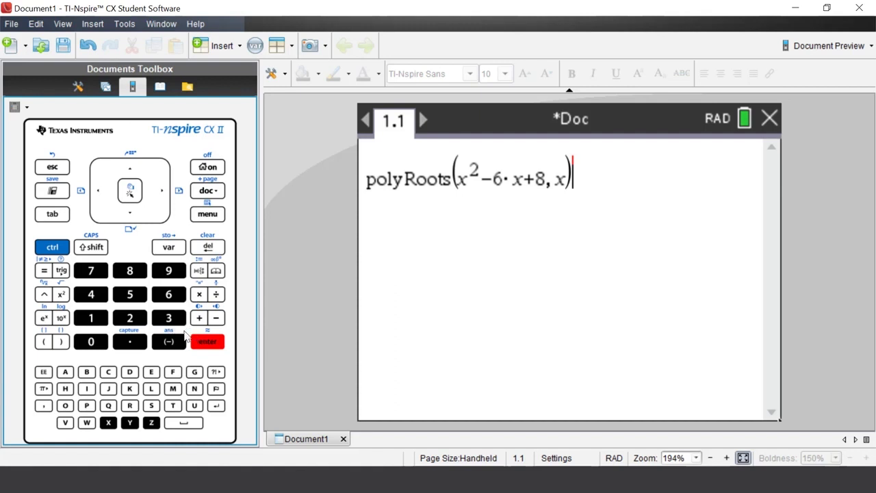
pyautogui.click(207, 342)
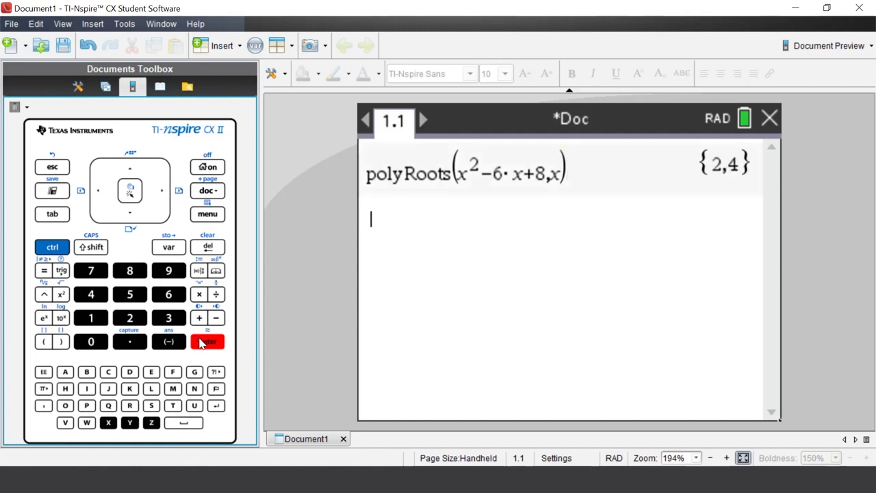
pyautogui.moveTo(177, 334)
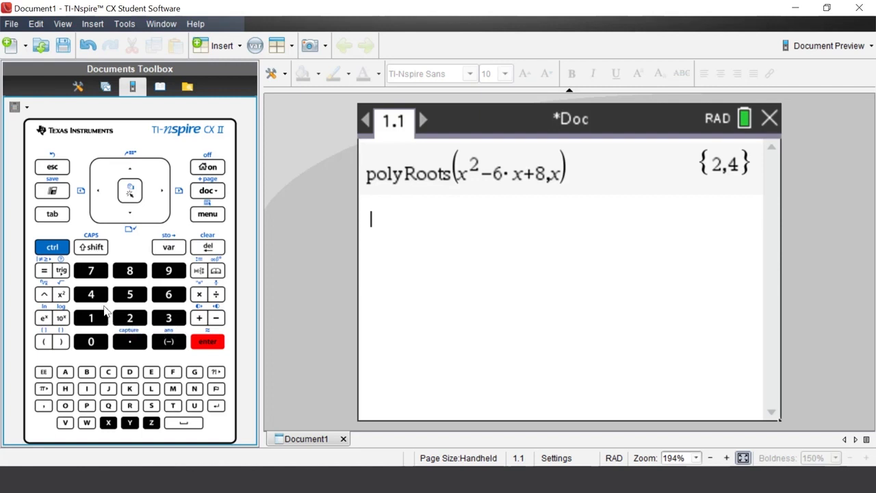
pyautogui.moveTo(98, 295)
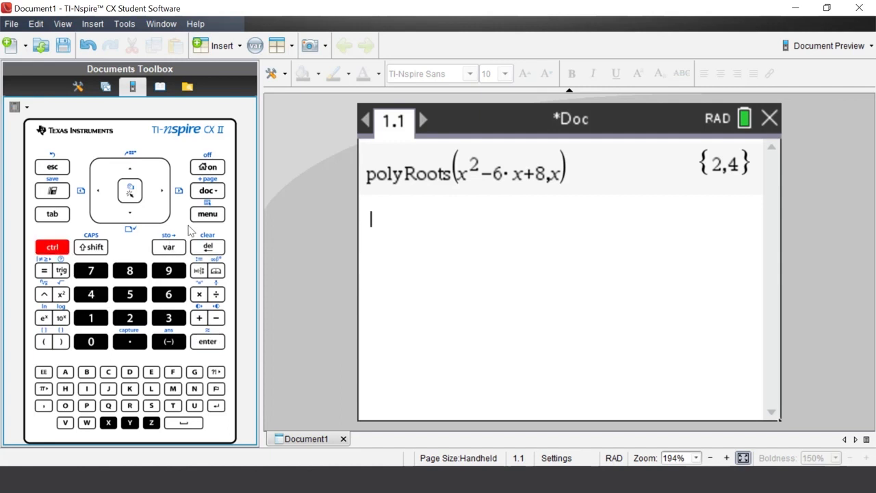
# - Show the entry line's context menu with Clear History, Symbols and Maths Templates
pyautogui.click(208, 214)
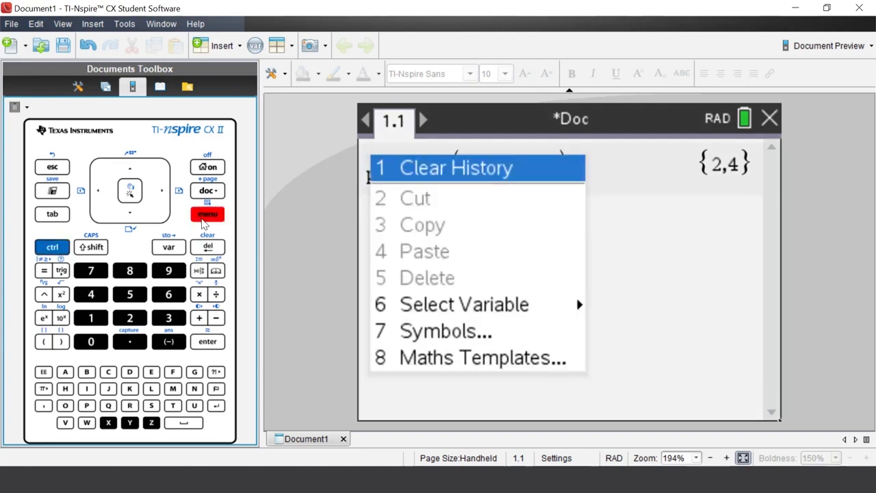
pyautogui.moveTo(191, 218)
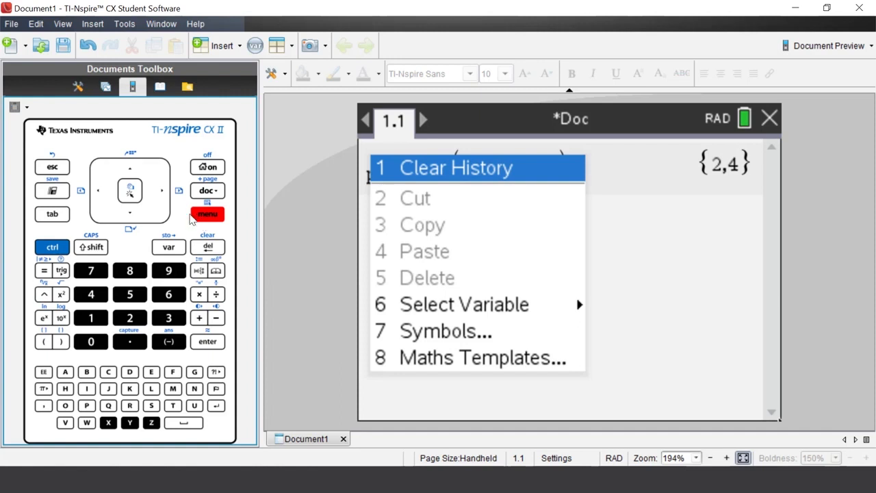
pyautogui.moveTo(61, 167)
pyautogui.write('x')
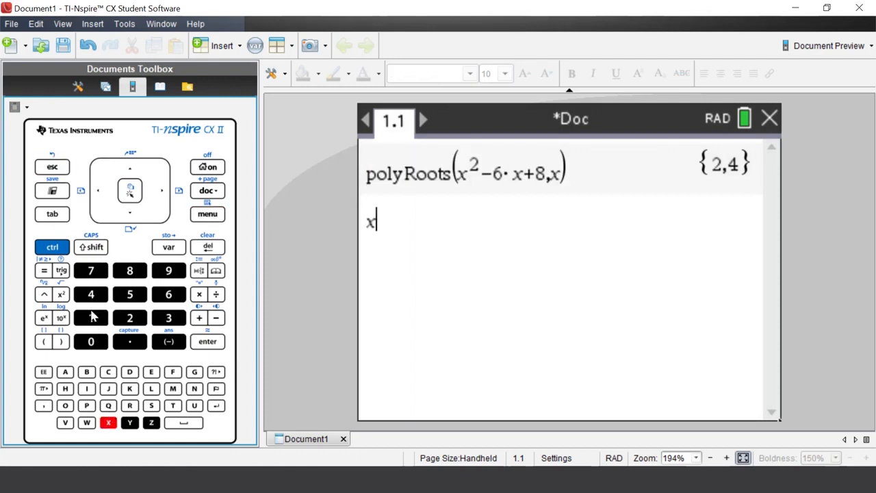
# - Enter x²−6x+8 on a new line and choose Find Roots of Polynomial from Maths Actions
pyautogui.click(60, 295)
pyautogui.write('²−6')
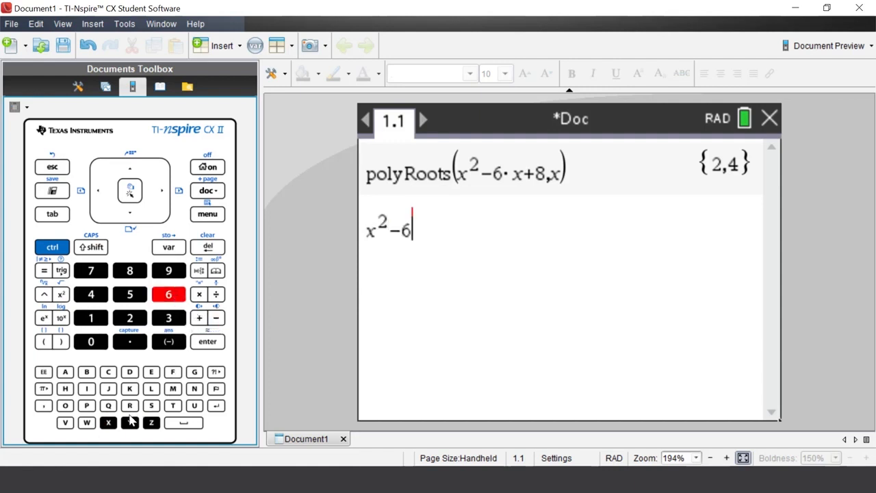
pyautogui.click(108, 422)
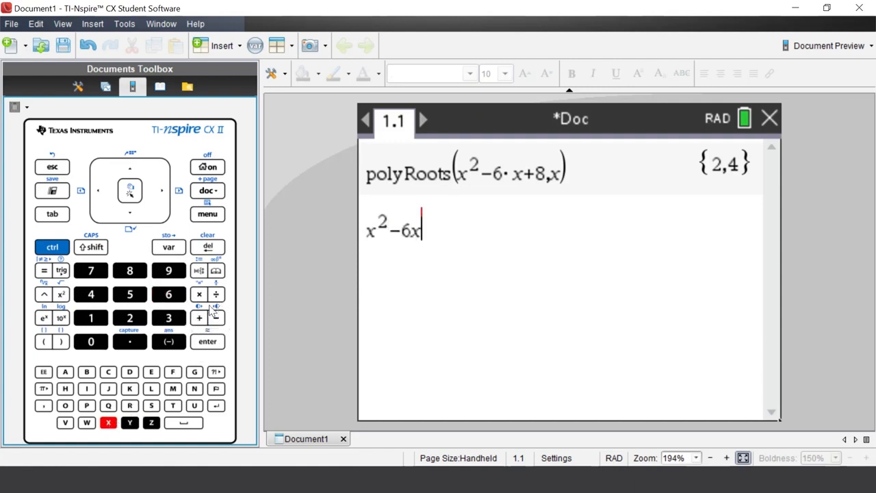
pyautogui.click(200, 317)
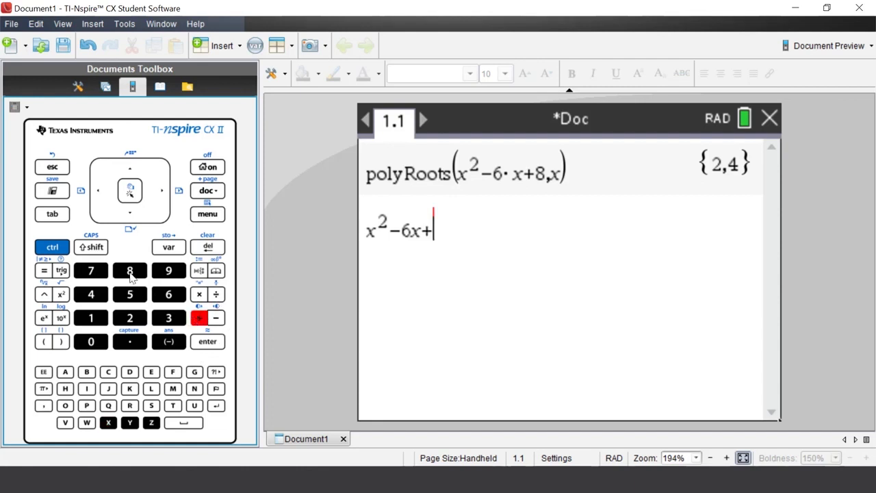
pyautogui.click(129, 271)
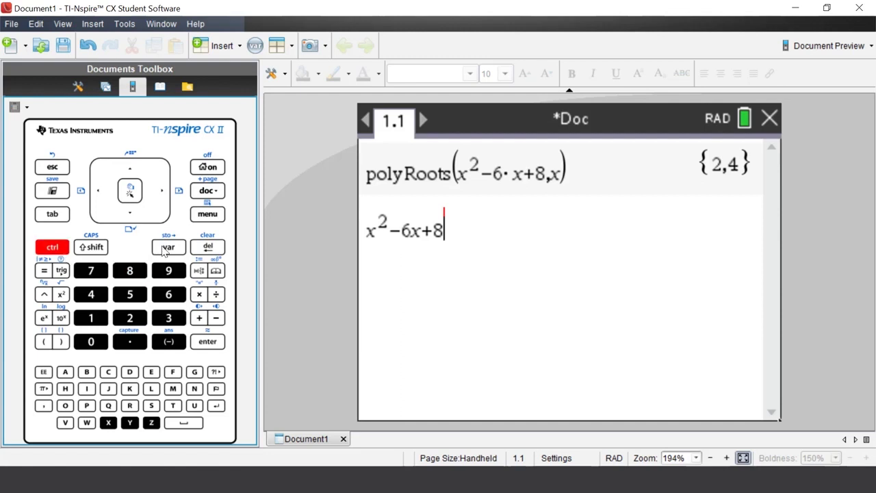
pyautogui.click(207, 213)
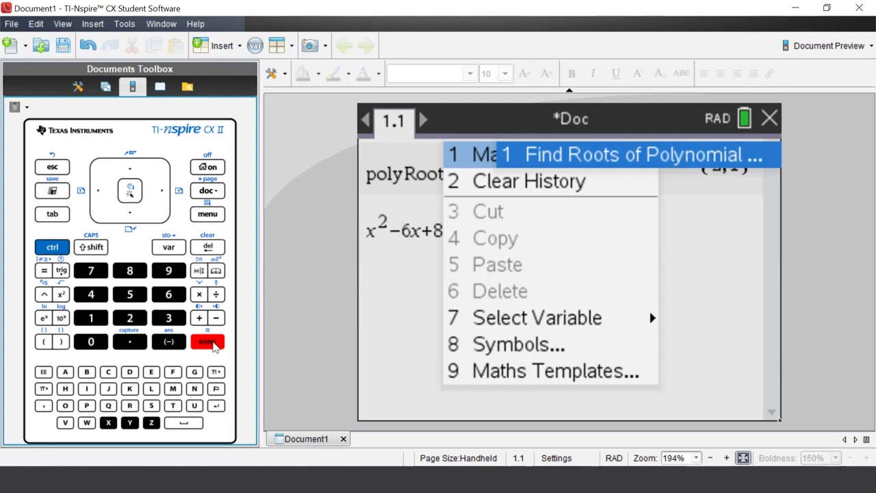
pyautogui.click(644, 153)
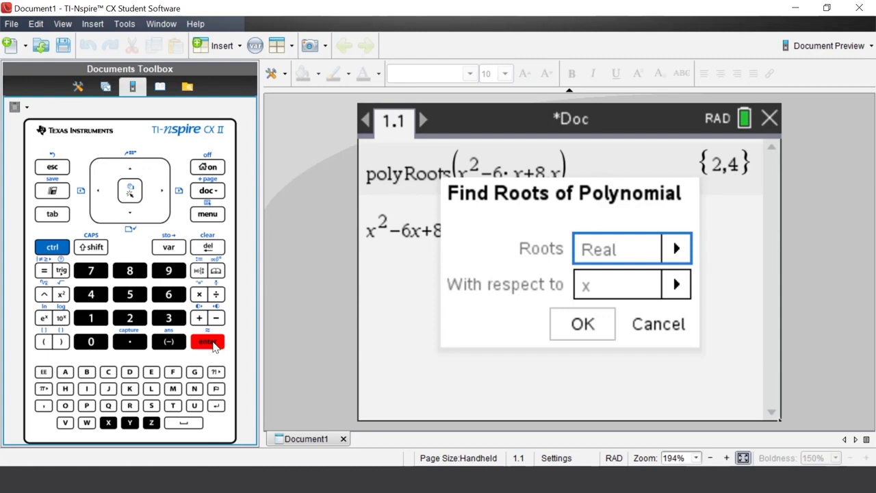
# - Confirm real roots in x so a second polyRoots(x²−6·x+8,x) line gives {2,4}
pyautogui.click(582, 323)
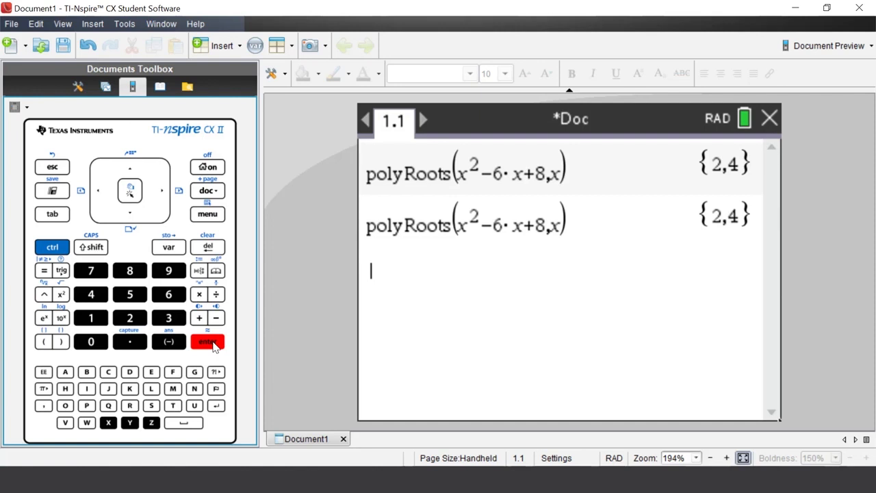
pyautogui.moveTo(161, 381)
pyautogui.write('p')
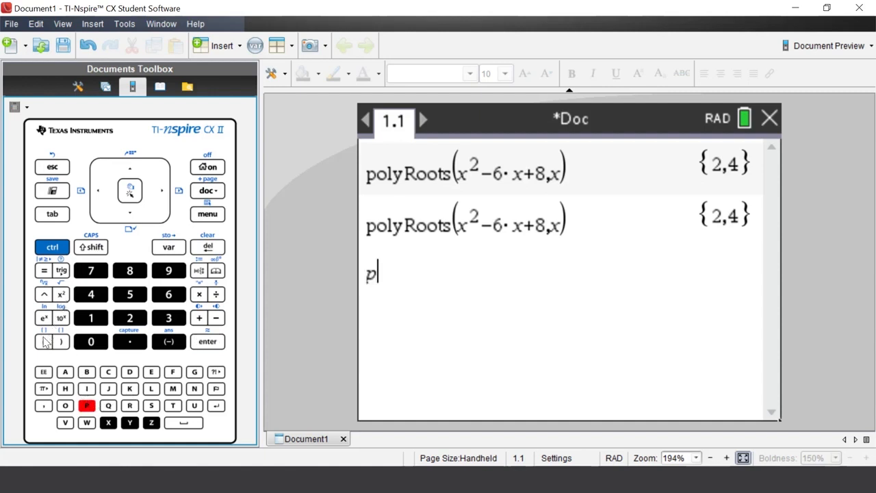
# - Define p(x):=x²−6·x+8 and store it, returning Done
pyautogui.click(44, 342)
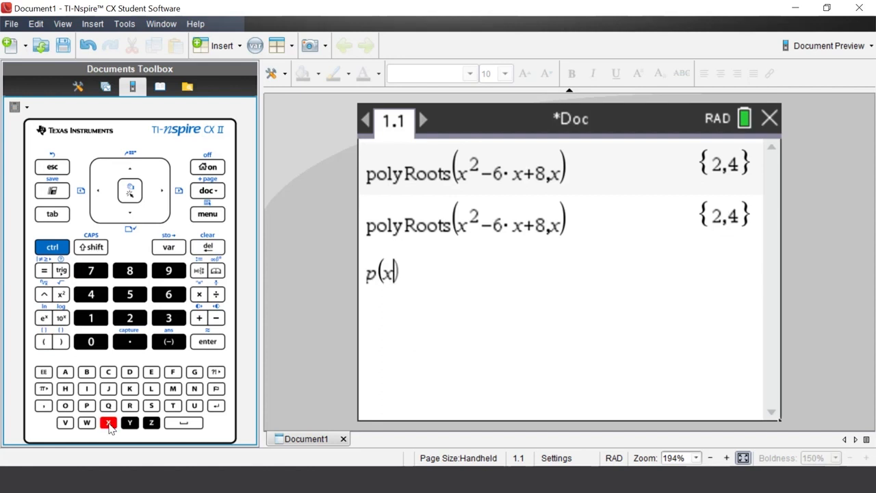
pyautogui.moveTo(116, 370)
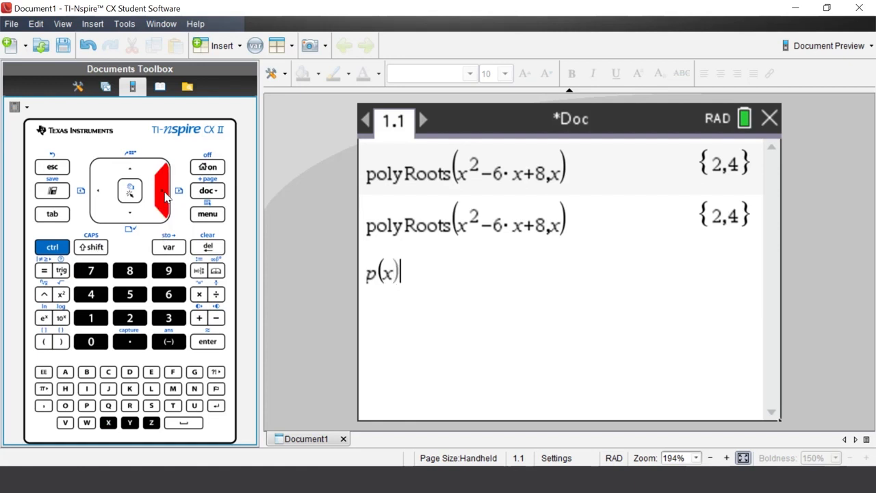
pyautogui.click(52, 247)
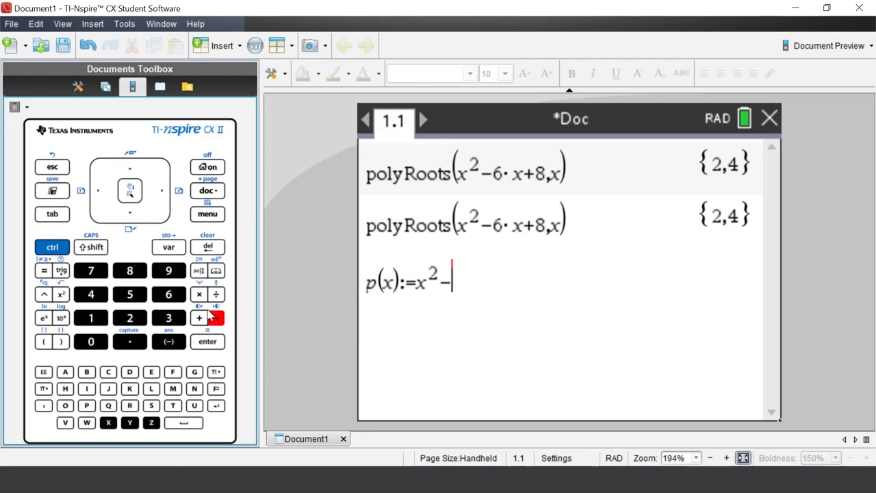
pyautogui.click(168, 294)
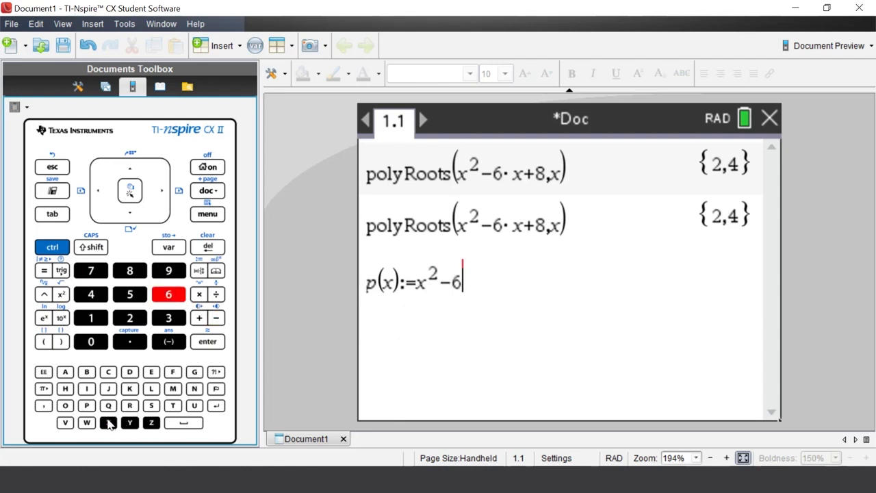
pyautogui.write('x')
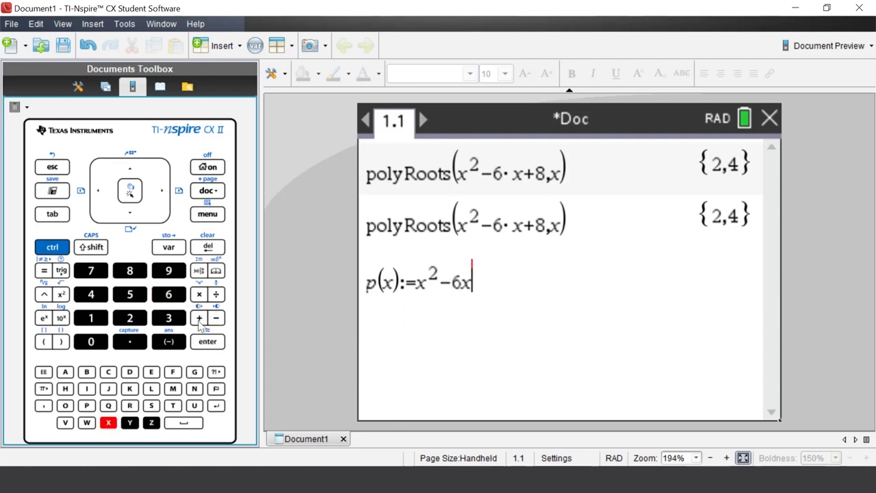
pyautogui.click(129, 271)
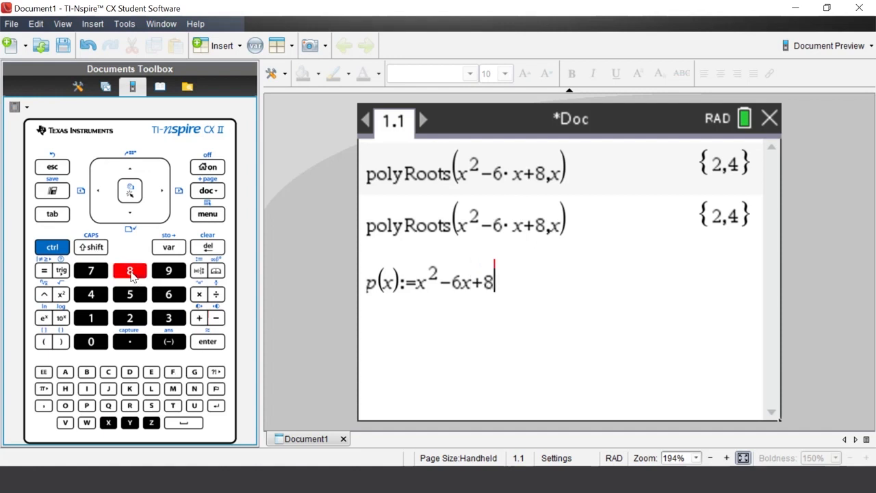
pyautogui.moveTo(171, 353)
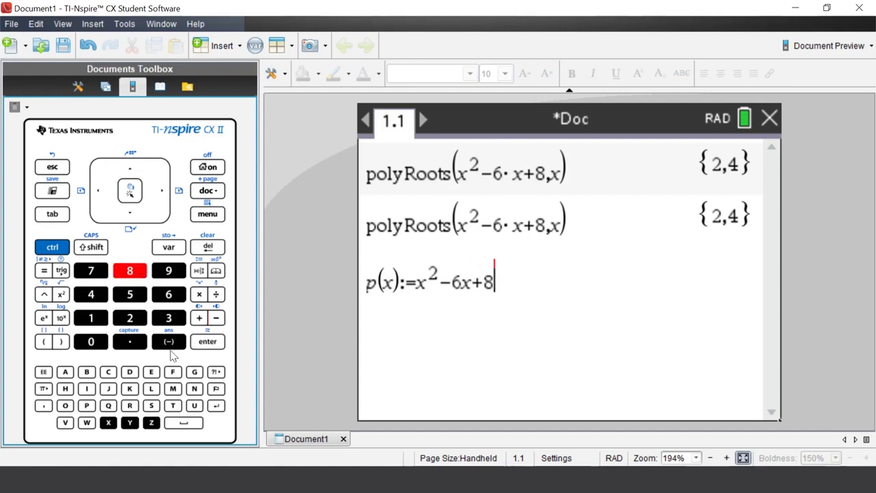
pyautogui.click(208, 343)
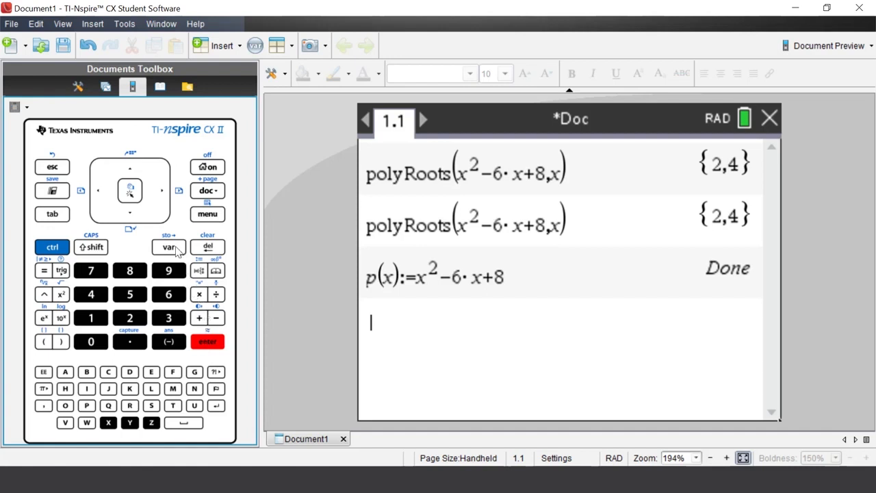
# - Place the defined function p(x) on a new entry line without evaluating it
pyautogui.click(169, 246)
pyautogui.write('p(x)')
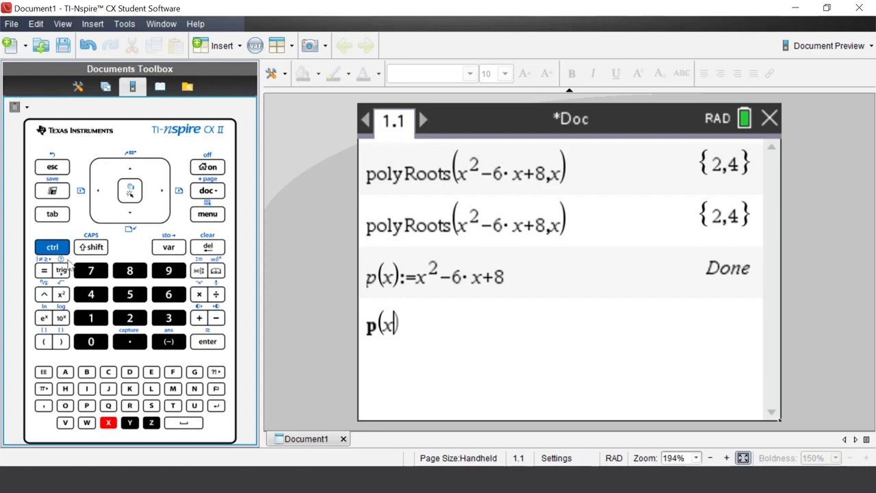
pyautogui.click(52, 246)
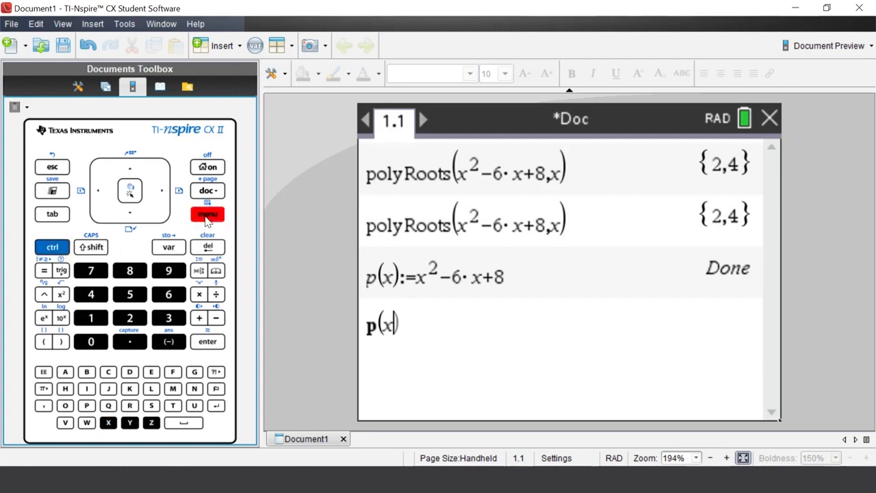
# - Apply Find Roots of Polynomial to p(x), giving polyRoots(p(x),x) with real roots in x
pyautogui.click(208, 214)
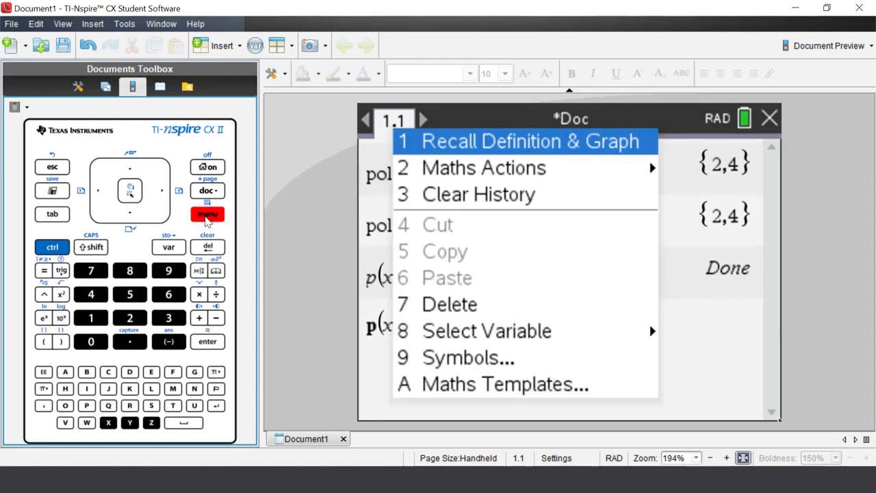
pyautogui.moveTo(149, 220)
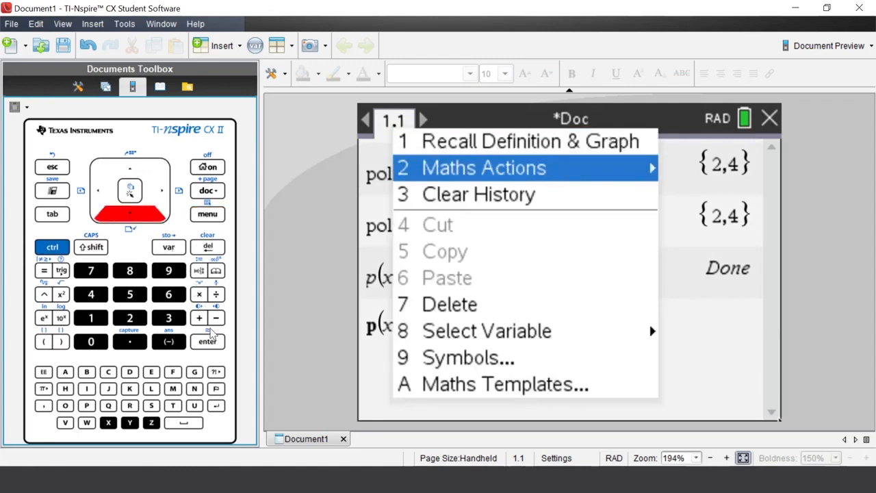
pyautogui.moveTo(485, 167)
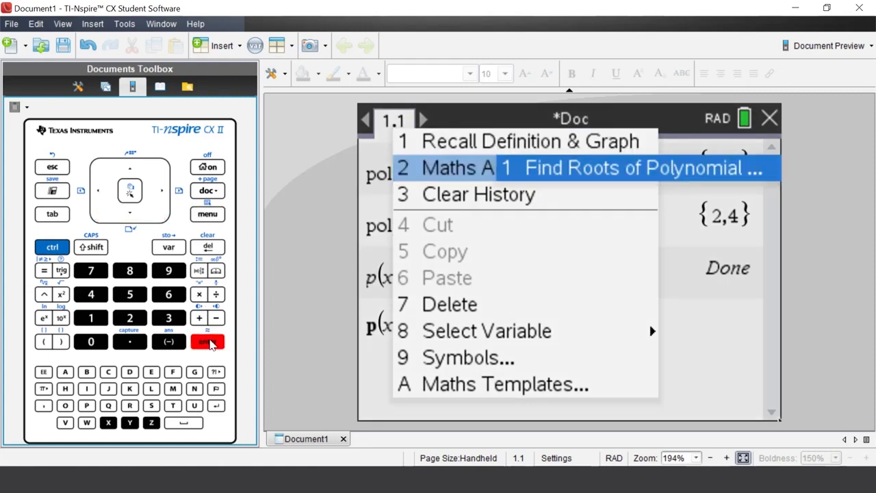
pyautogui.click(627, 167)
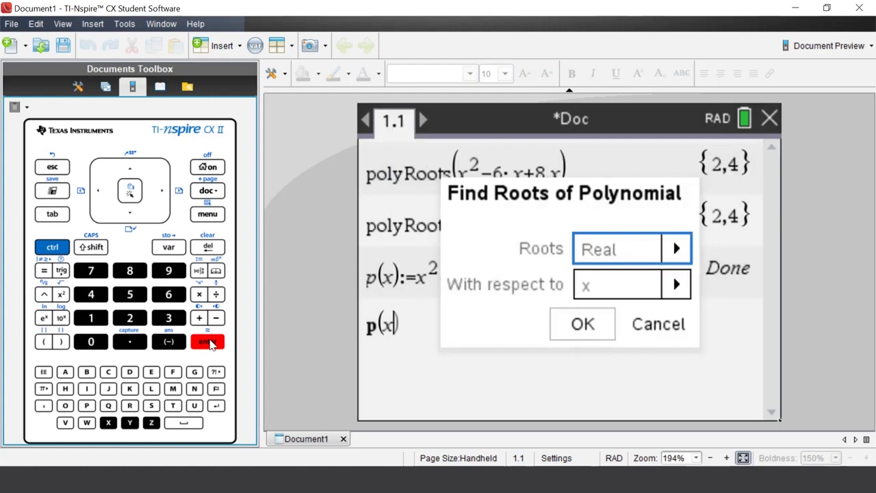
pyautogui.click(582, 323)
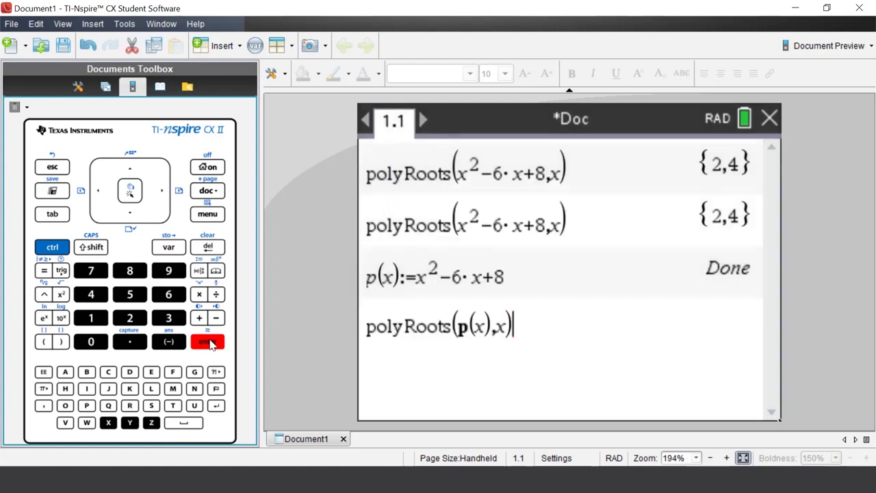